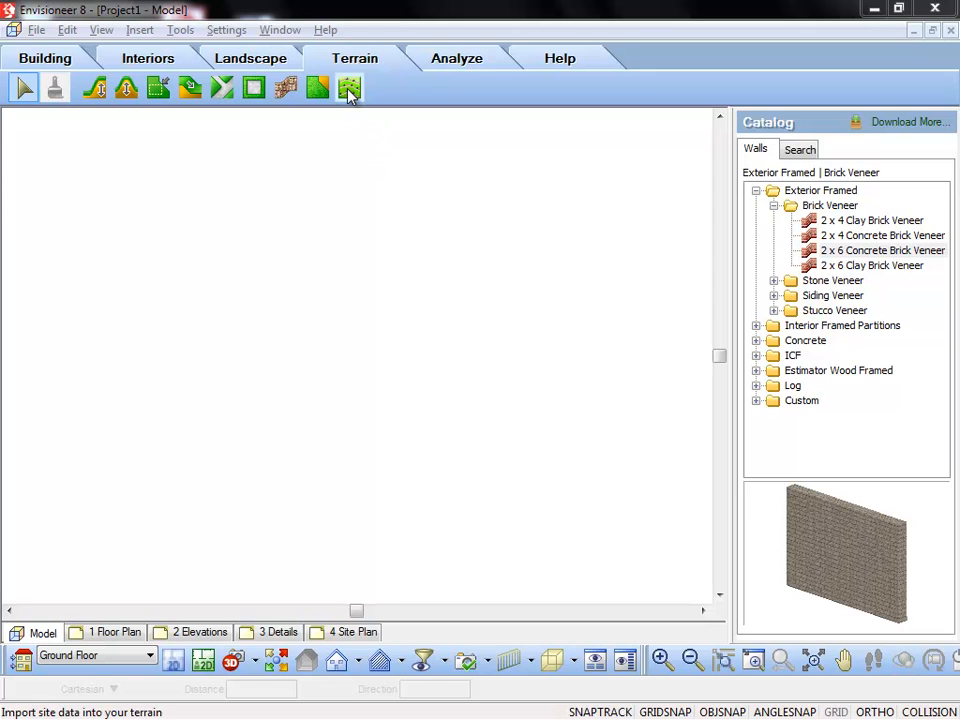
Launch the Terrain Import Wizard from the Import Site Data tool on the Terrain tab
left_click(349, 88)
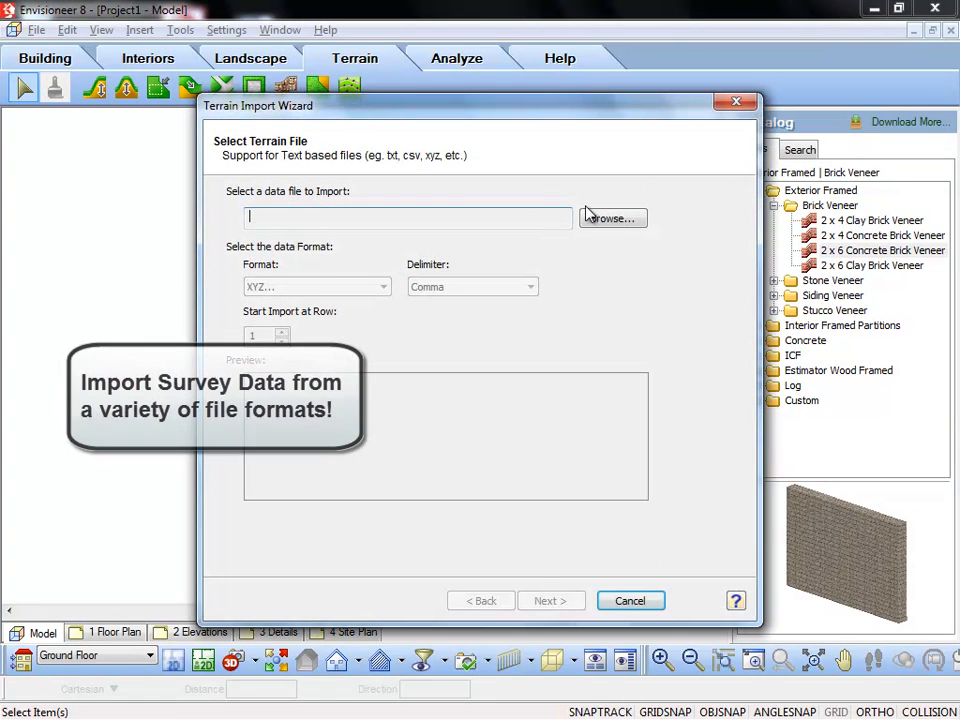
Load grid_contour.xyz as space-delimited survey data and continue to the units step
left_click(611, 218)
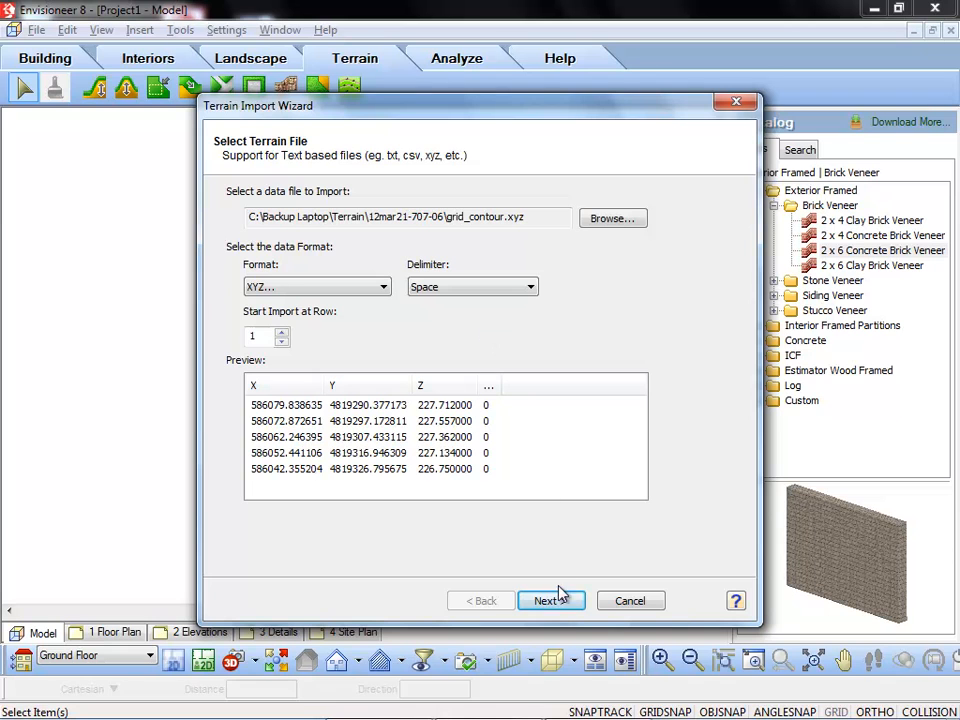
left_click(550, 600)
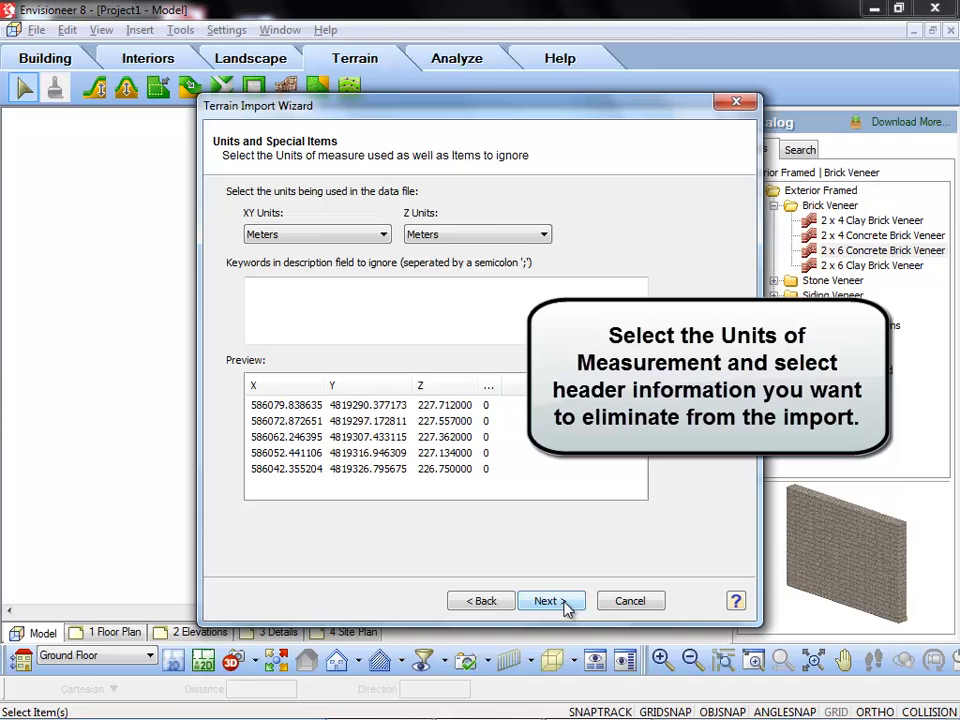
Keep Meters for XY and Z units and continue to insertion and cropping
left_click(545, 600)
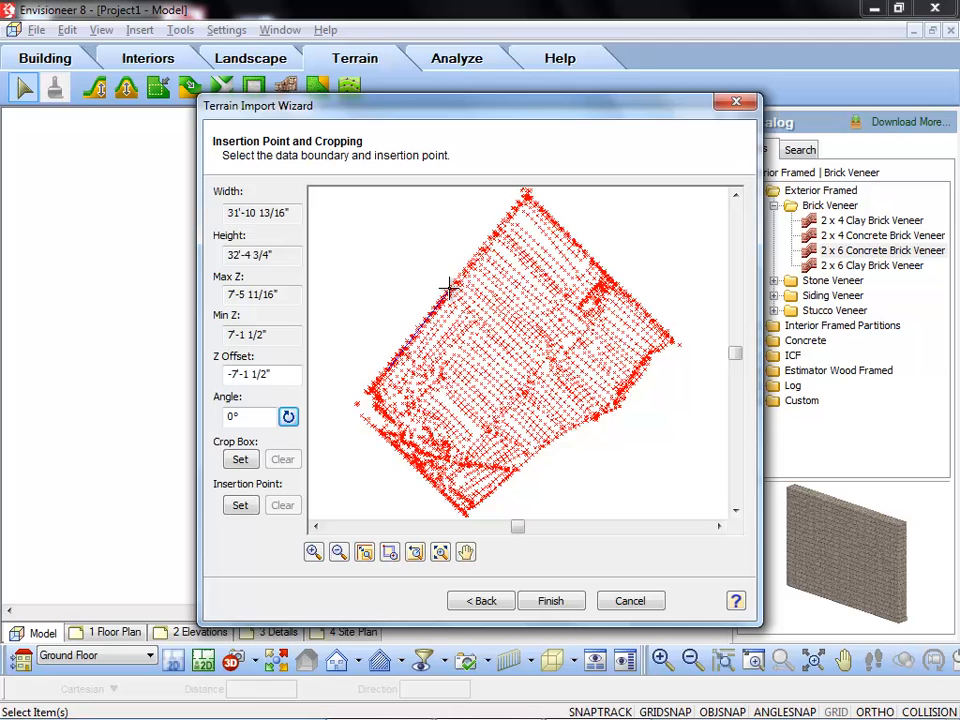
Rotate the survey points by a 52.7° reference angle and finish the import
left_click(289, 416)
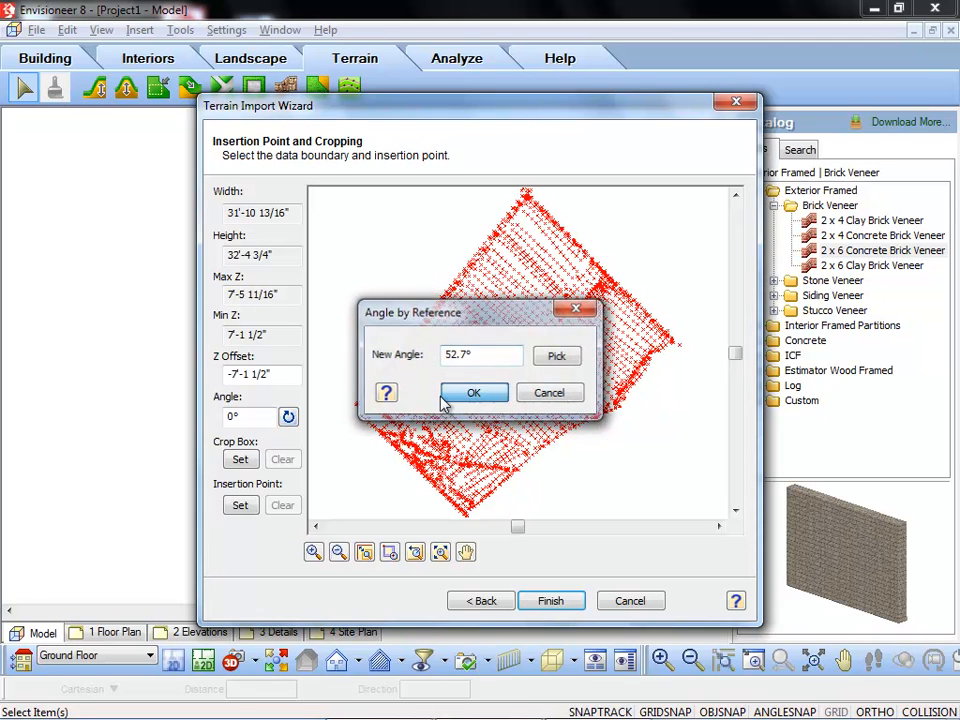
left_click(474, 392)
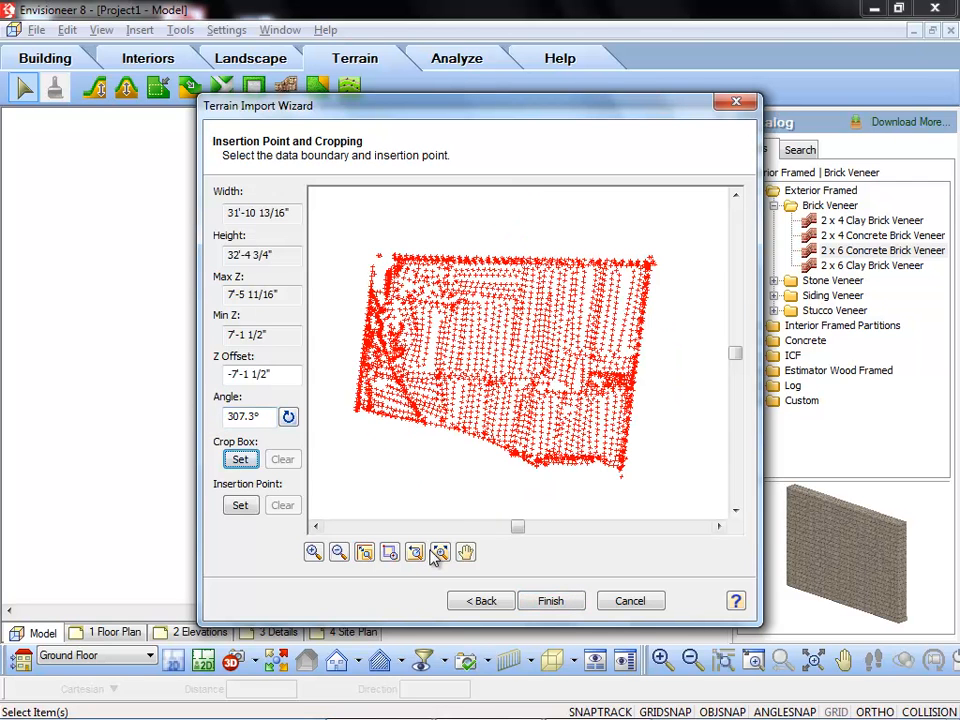
left_click(551, 600)
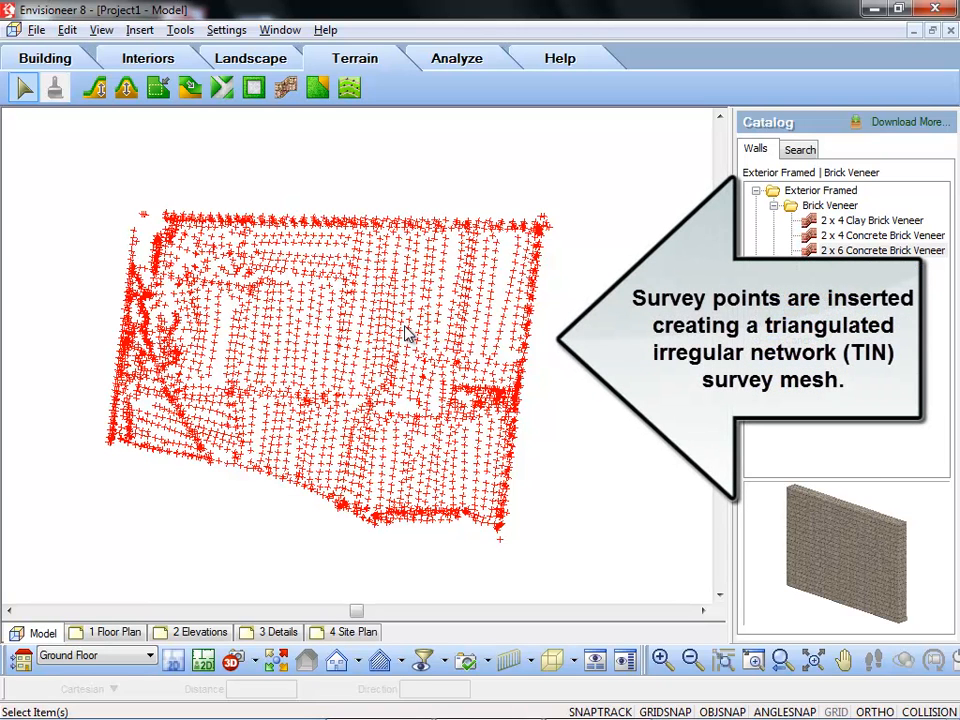
Switch to a 3D view showing the terrain as a green ground surface
left_click(351, 631)
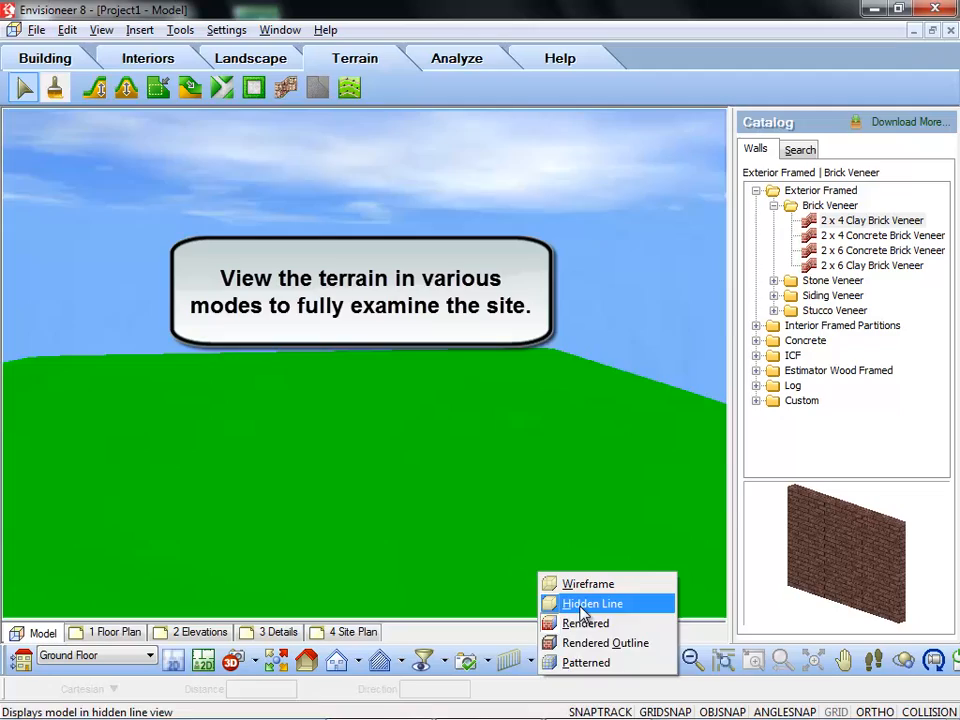
Display the terrain mesh in Wireframe, then Rendered, then Patterned mode
left_click(588, 583)
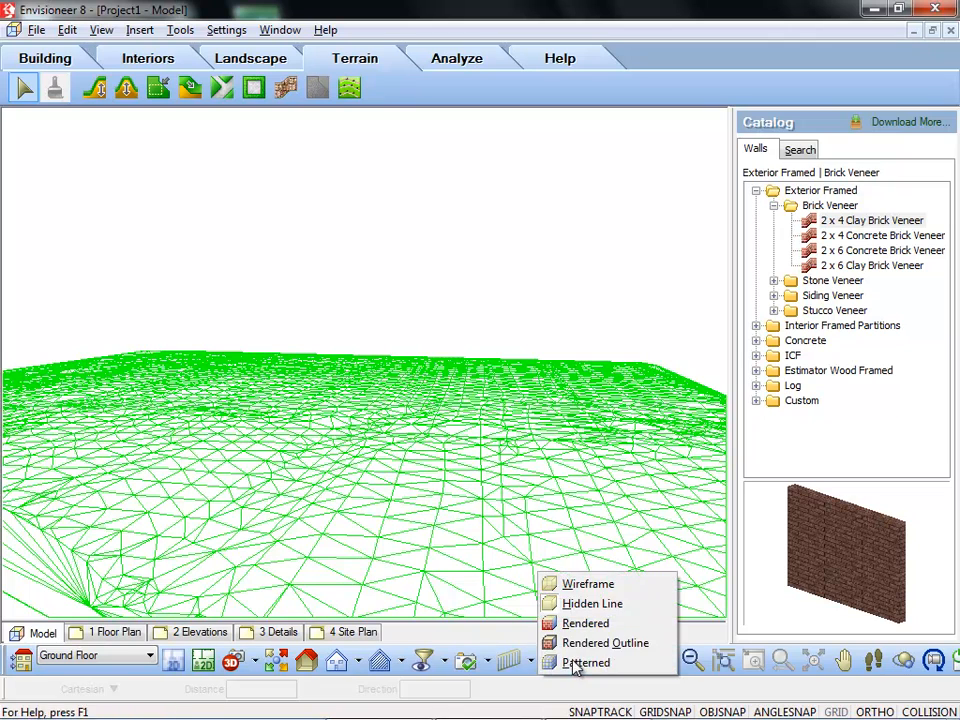
left_click(605, 643)
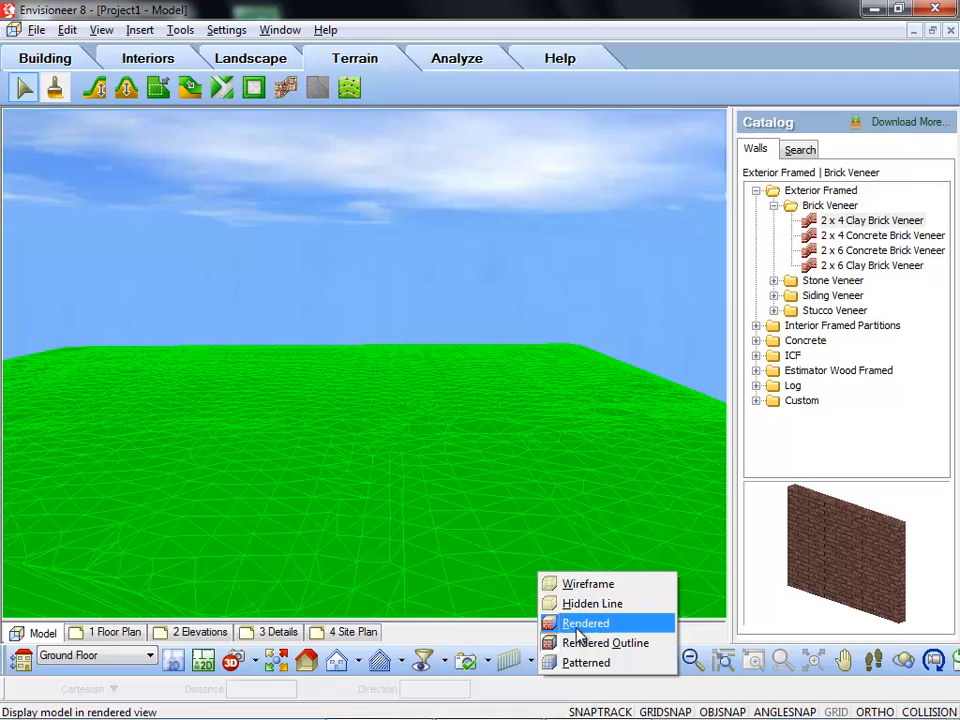
left_click(585, 623)
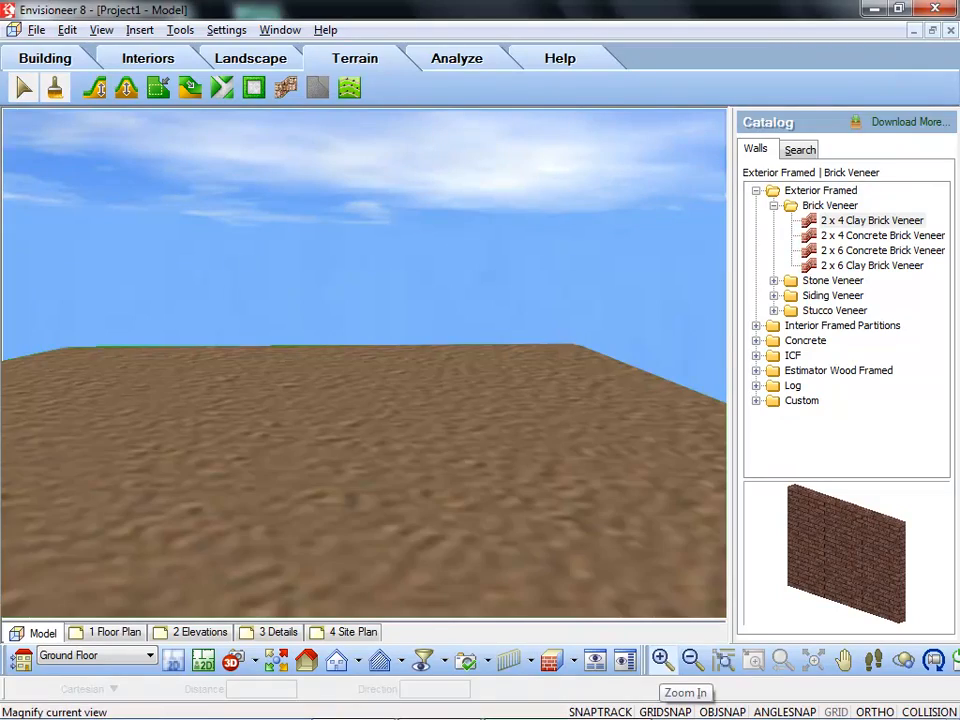